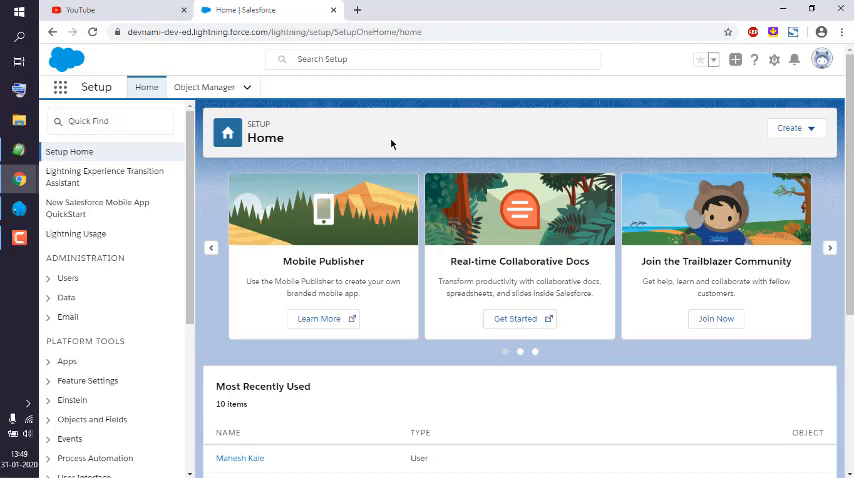
# Launch the Developer Console from the Setup gear menu.
pyautogui.click(774, 60)
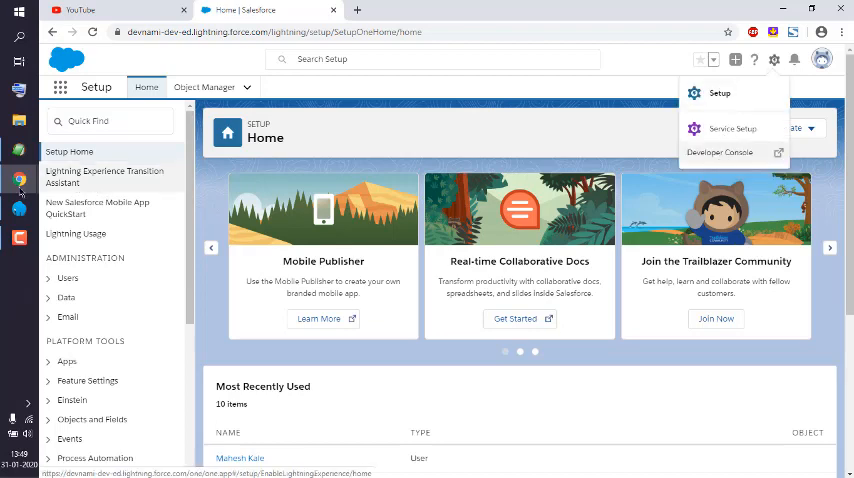
pyautogui.click(724, 152)
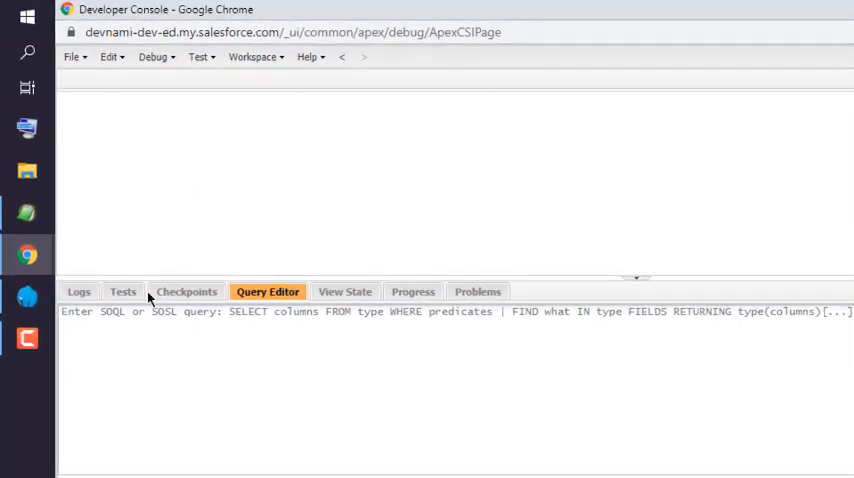
# Show the execution logs list in the Logs tab.
pyautogui.click(80, 292)
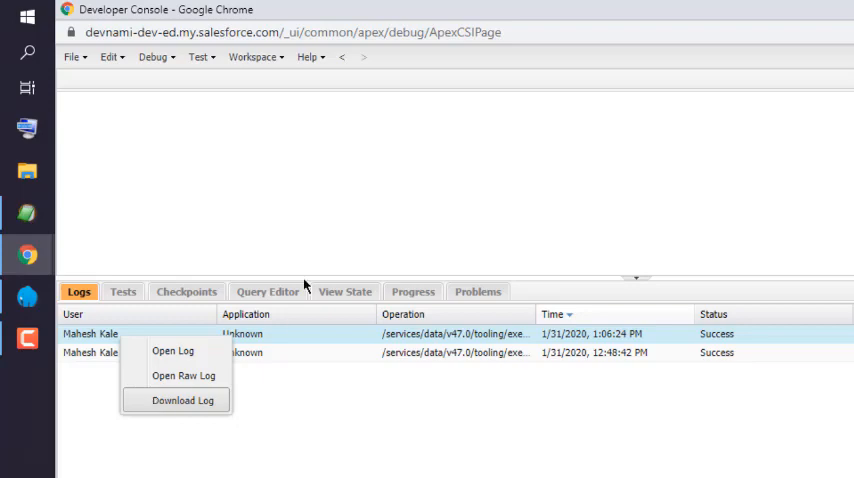
pyautogui.moveTo(172, 352)
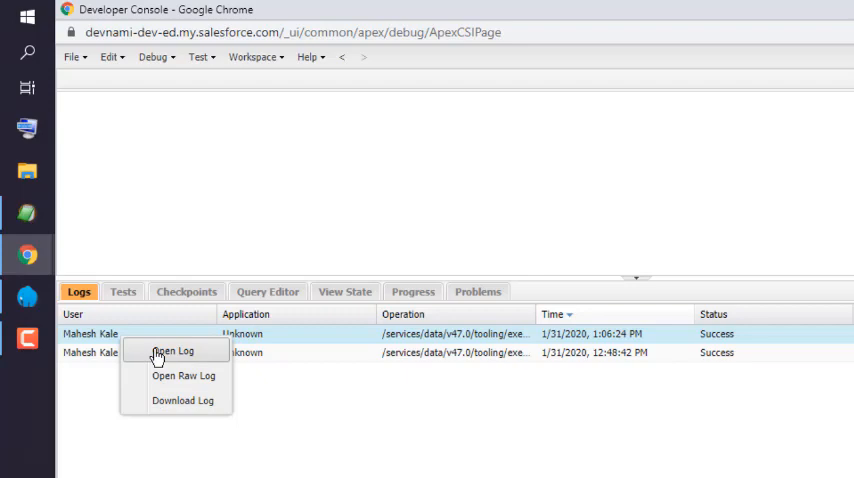
# Open the 1:06:24 PM log and view the File menu's Download Log command.
pyautogui.click(172, 350)
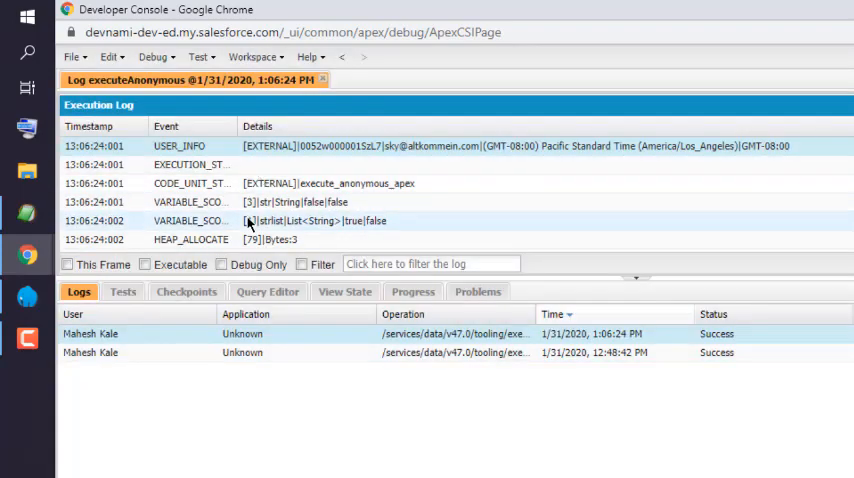
pyautogui.click(76, 56)
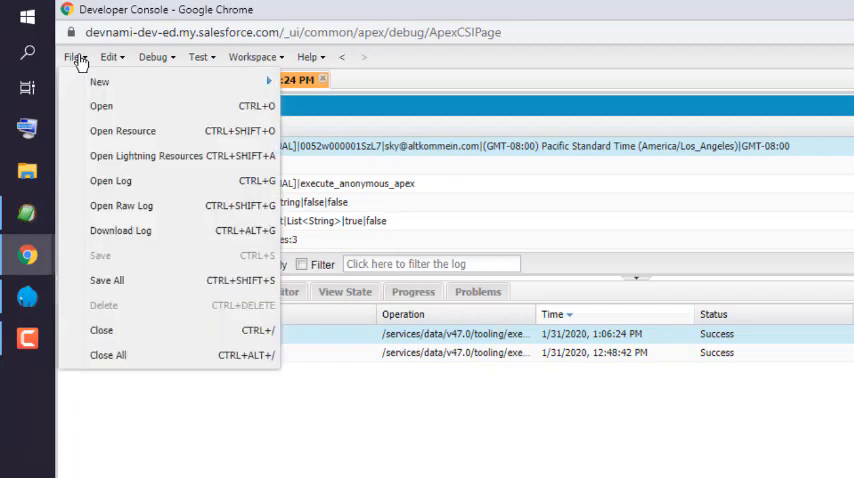
pyautogui.moveTo(120, 232)
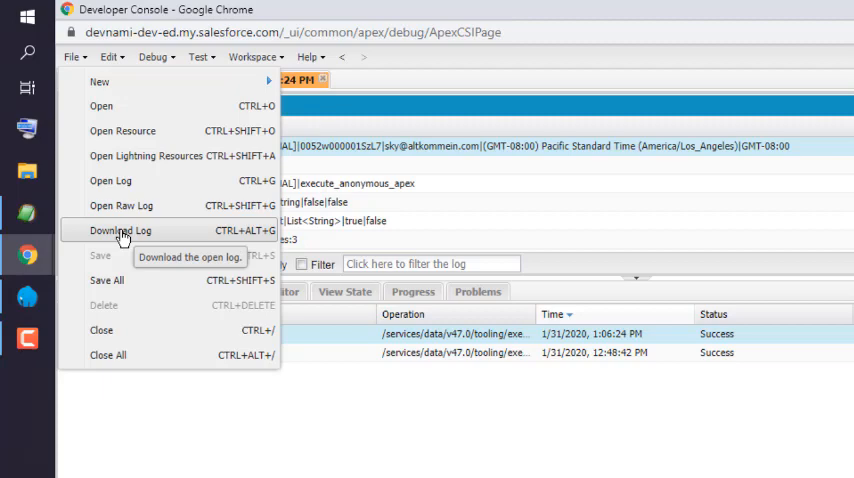
pyautogui.moveTo(104, 180)
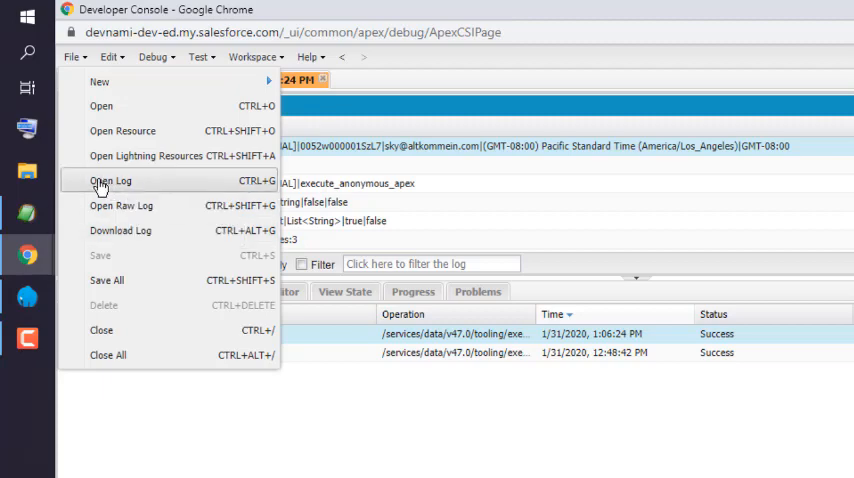
pyautogui.click(110, 180)
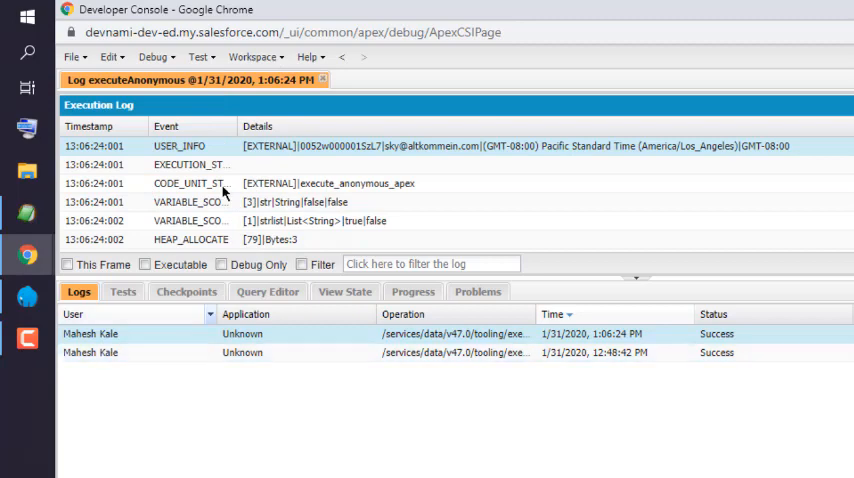
pyautogui.moveTo(72, 58)
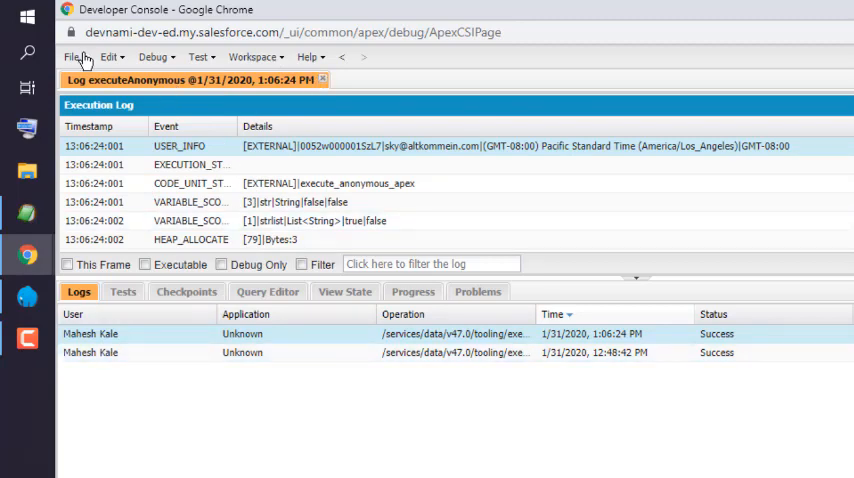
# Open the 12:48:42 PM log in a second tab and choose Download Log for it.
pyautogui.click(72, 56)
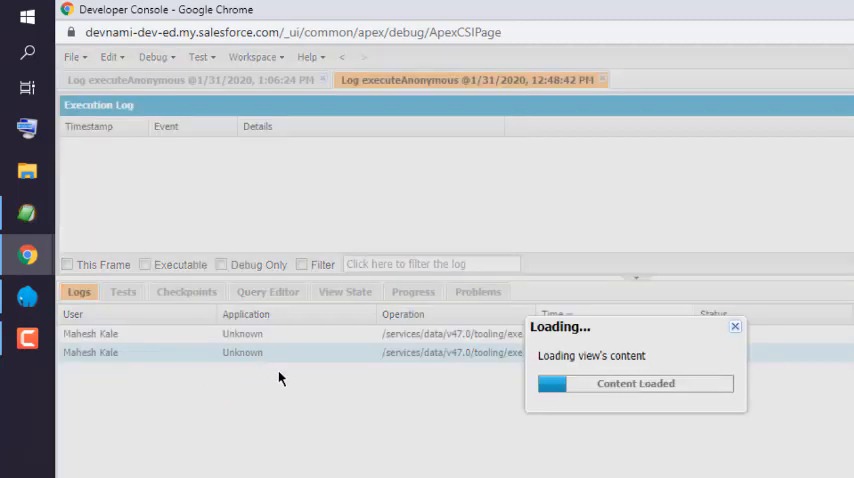
pyautogui.click(72, 56)
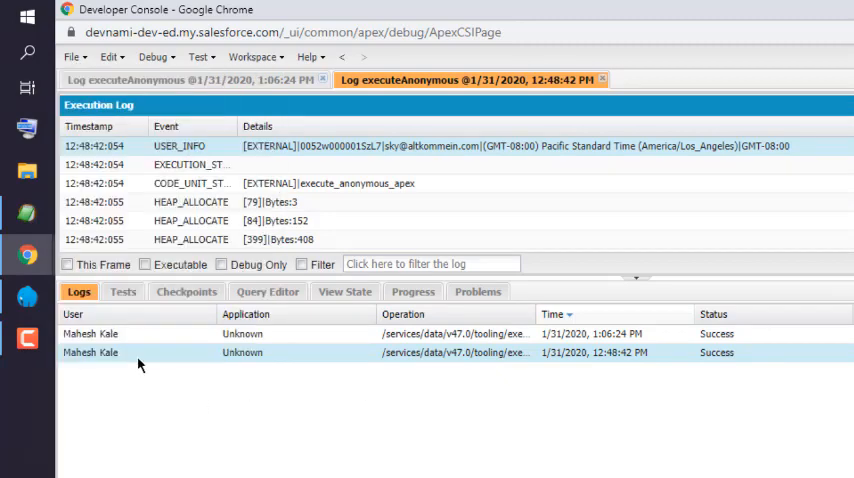
pyautogui.rightClick(140, 352)
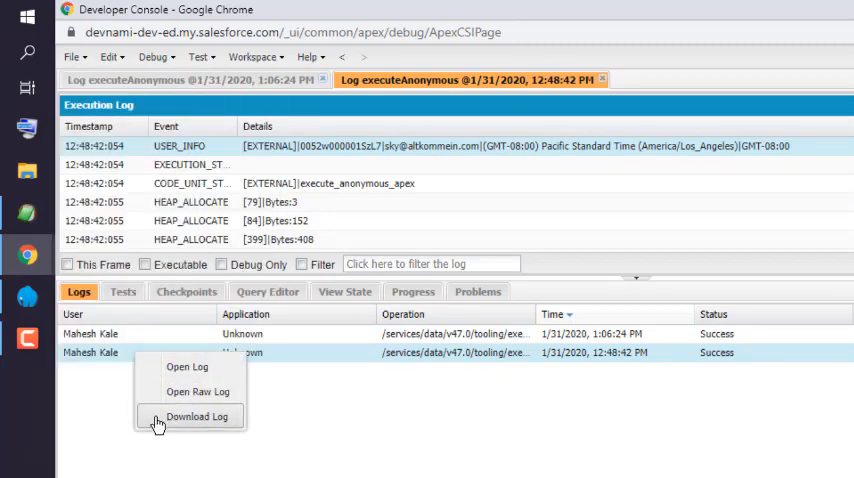
pyautogui.click(196, 416)
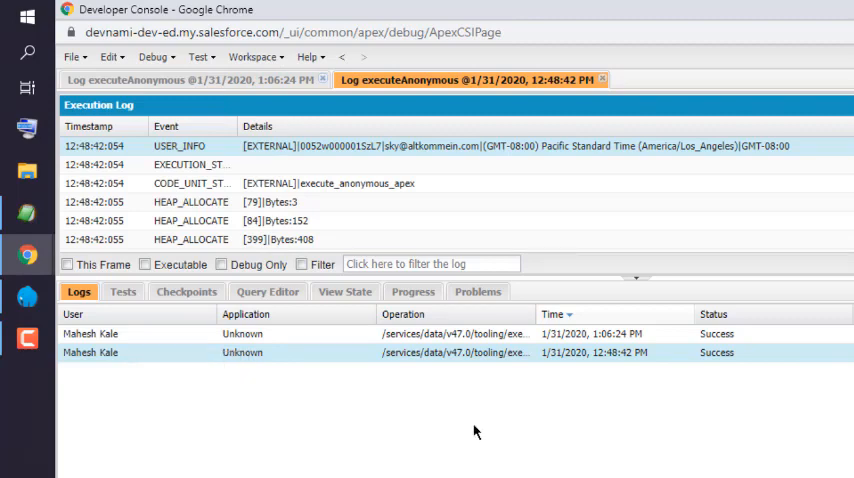